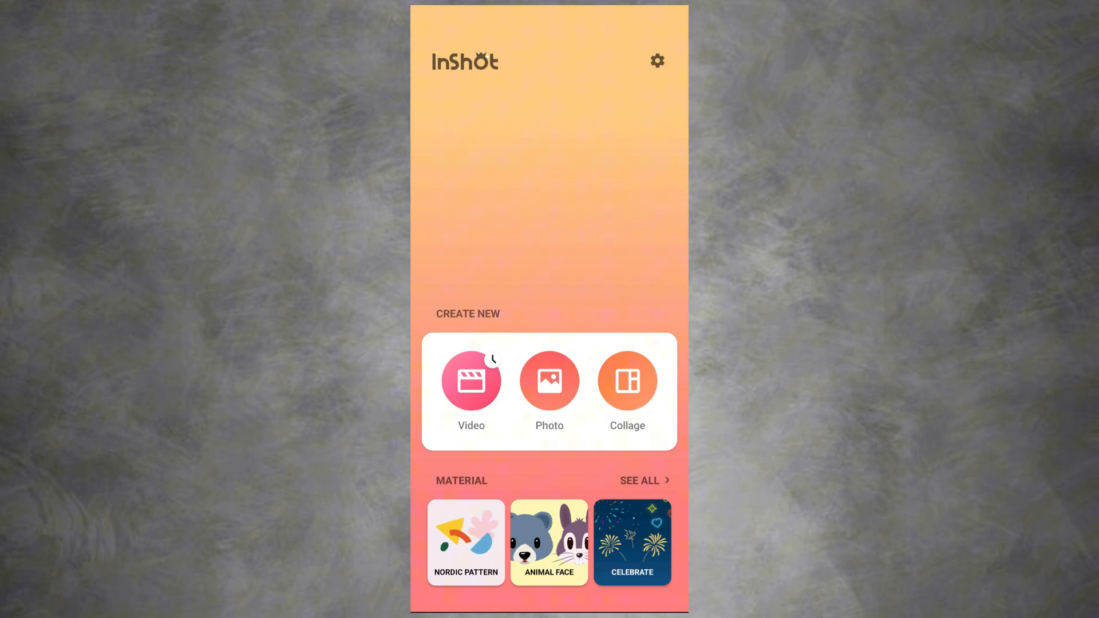
Step: Start a new video project using the blank black clip
{"action": "left_click", "coordinate": [471, 381]}
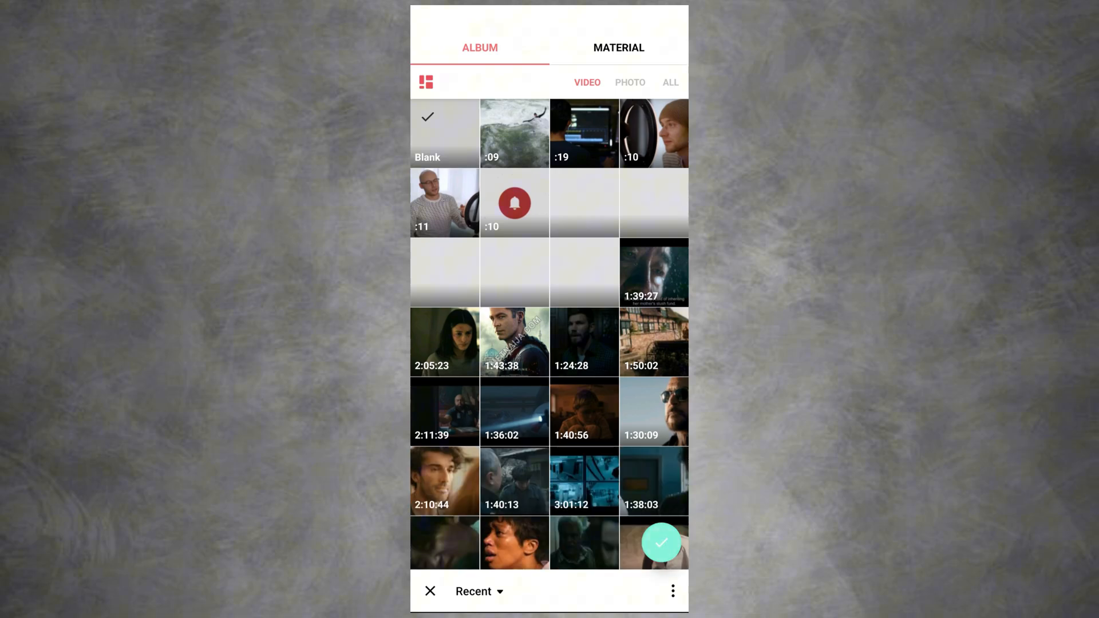
{"action": "left_click", "coordinate": [660, 543]}
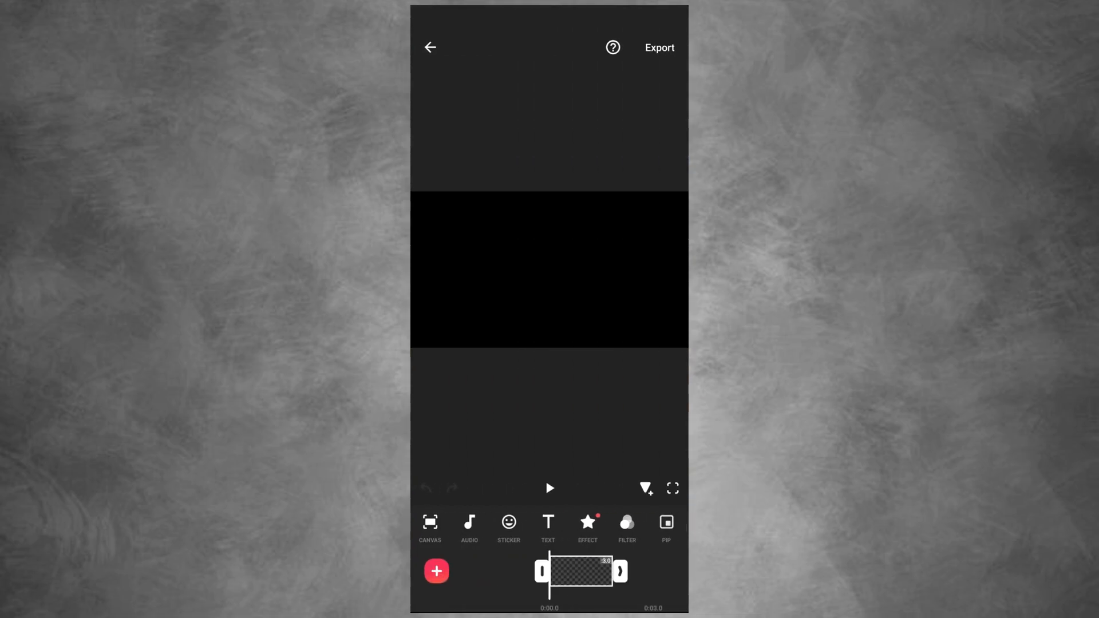
Step: Lengthen the blank clip's duration to 7.5 seconds
{"action": "left_click", "coordinate": [578, 571]}
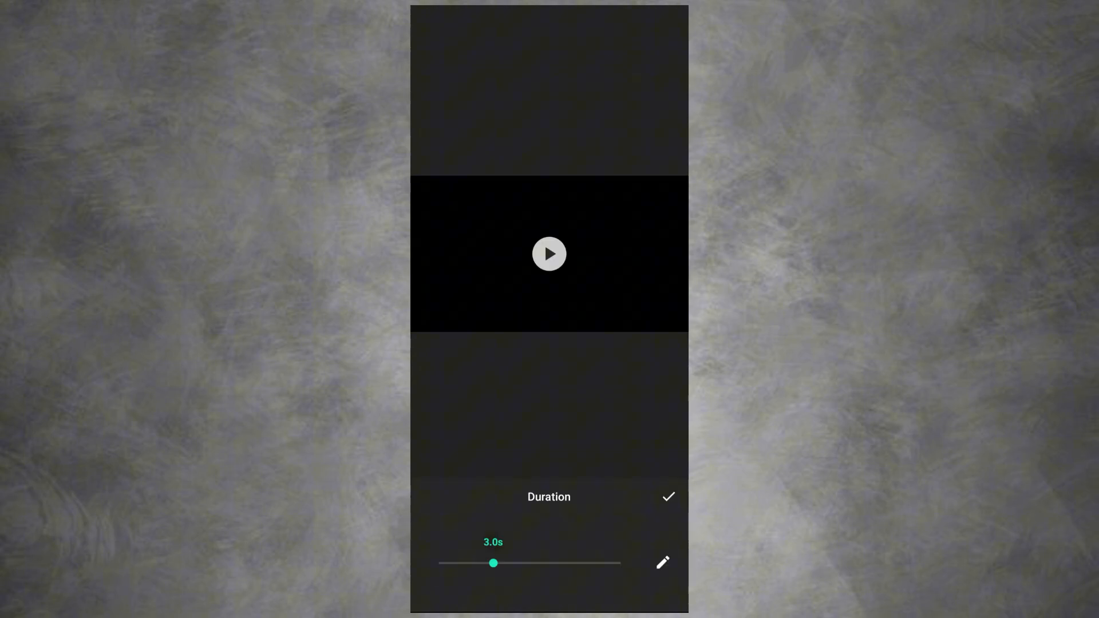
{"action": "left_click_drag", "start_coordinate": [493, 562], "coordinate": [575, 563]}
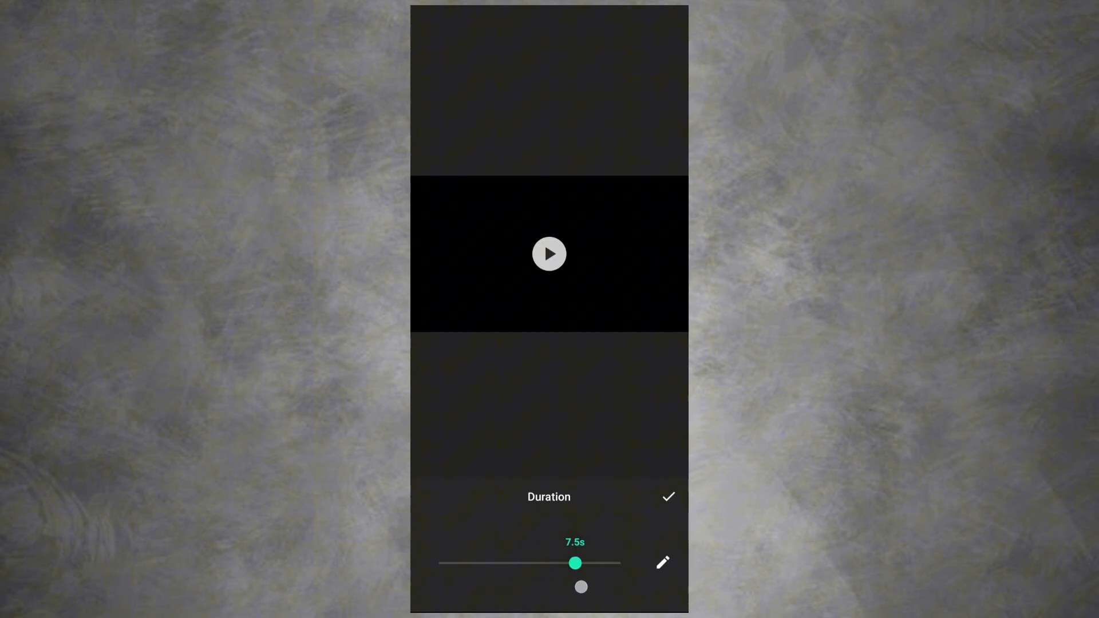
{"action": "left_click_drag", "start_coordinate": [574, 562], "coordinate": [582, 563]}
{"action": "type", "text": "W"}
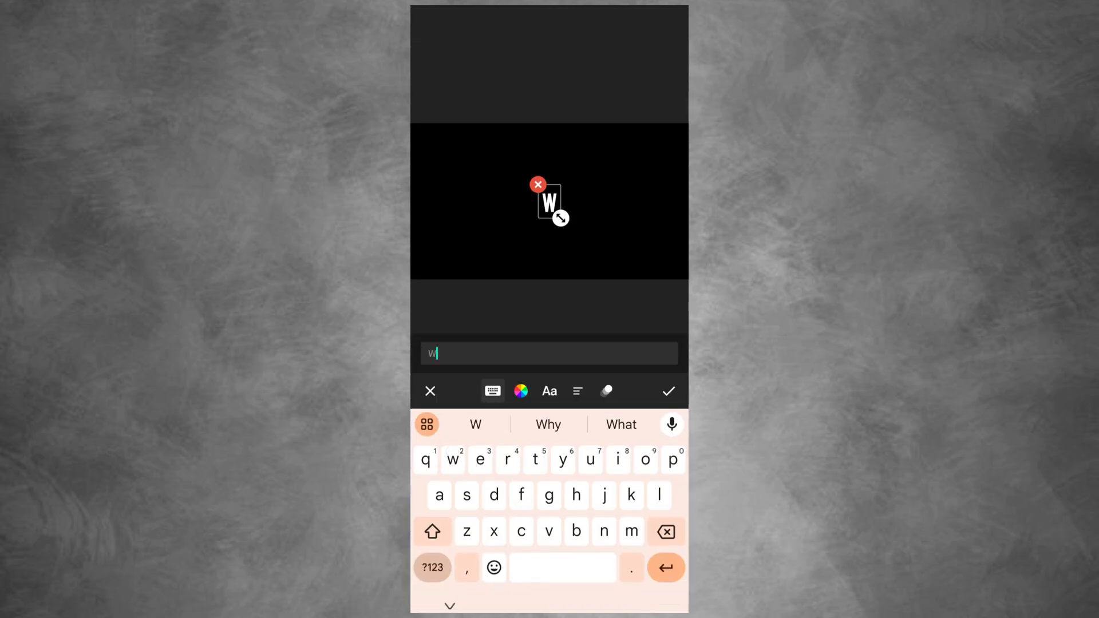
Step: Type the title 'WATER SKIING' and confirm the text layer
{"action": "type", "text": "ATER SKIING"}
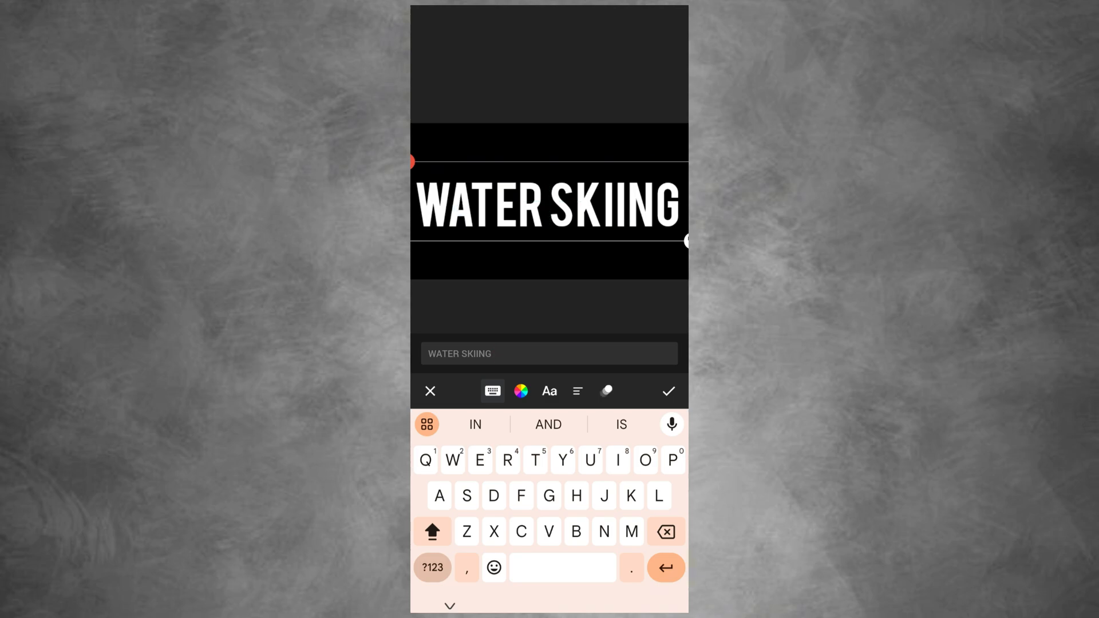
{"action": "left_click", "coordinate": [666, 391]}
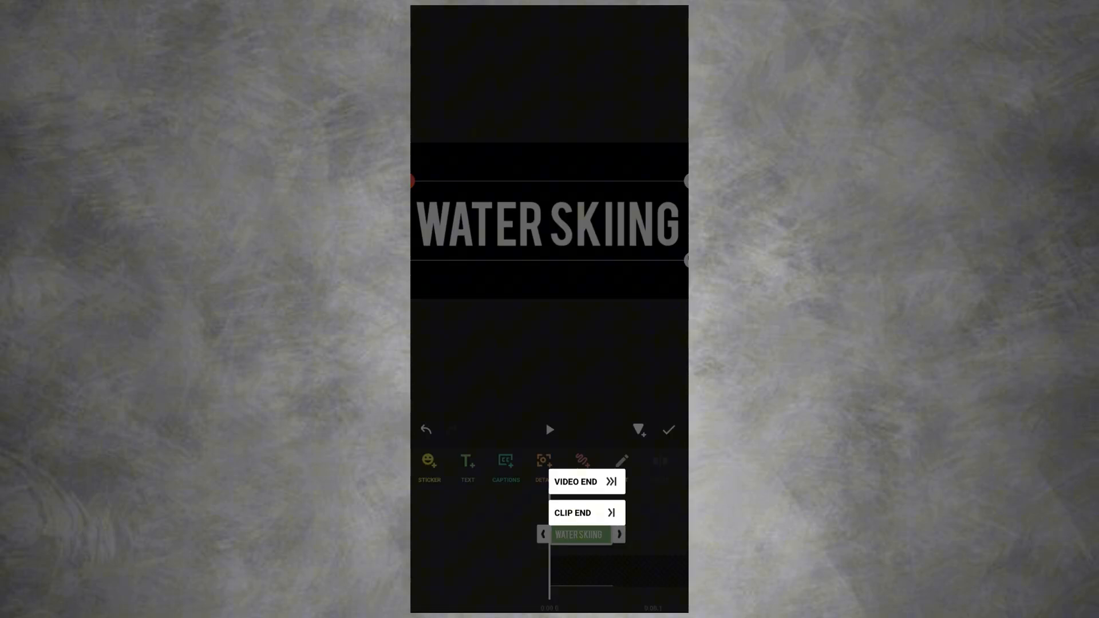
Step: Extend the title to Video End and export the 7.5-second clip
{"action": "left_click", "coordinate": [667, 429]}
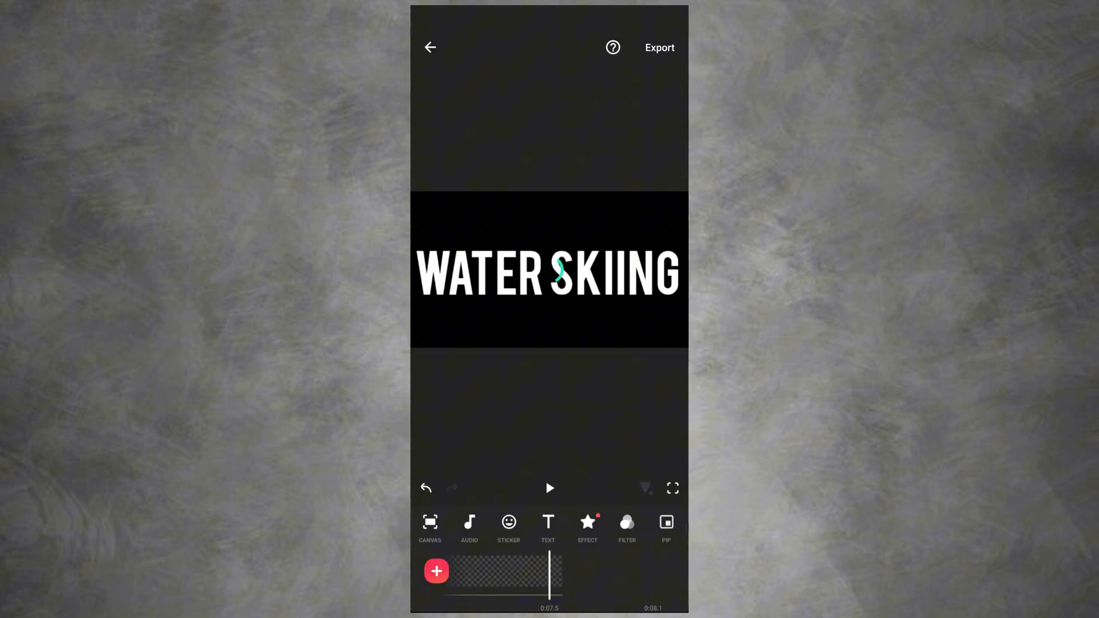
{"action": "left_click", "coordinate": [658, 48]}
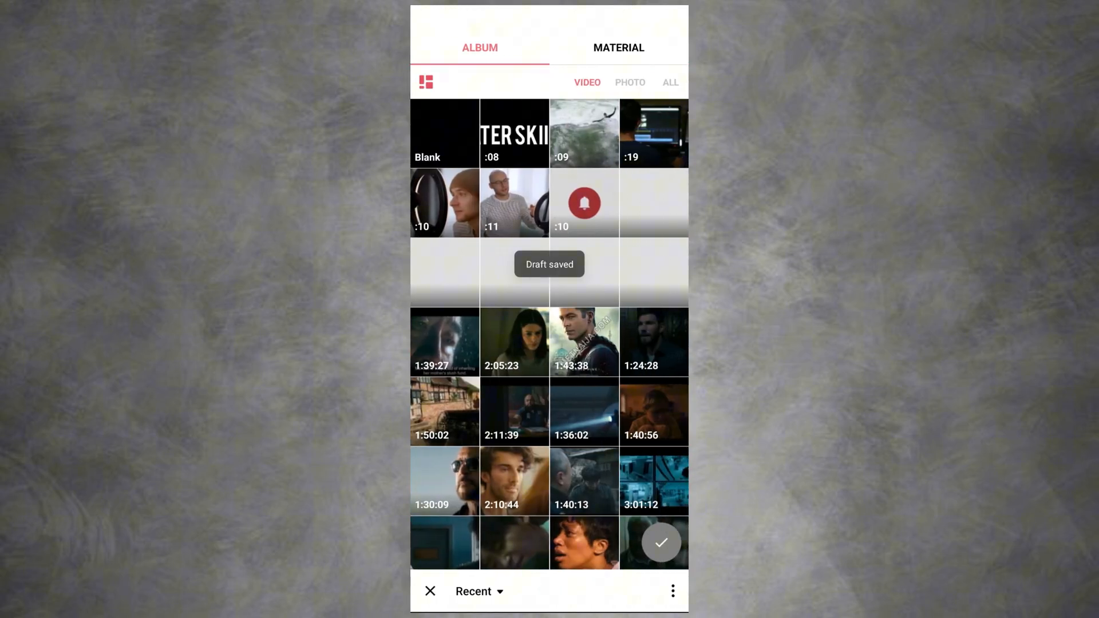
Step: Select the water-skiing clip for a new project
{"action": "left_click", "coordinate": [584, 134]}
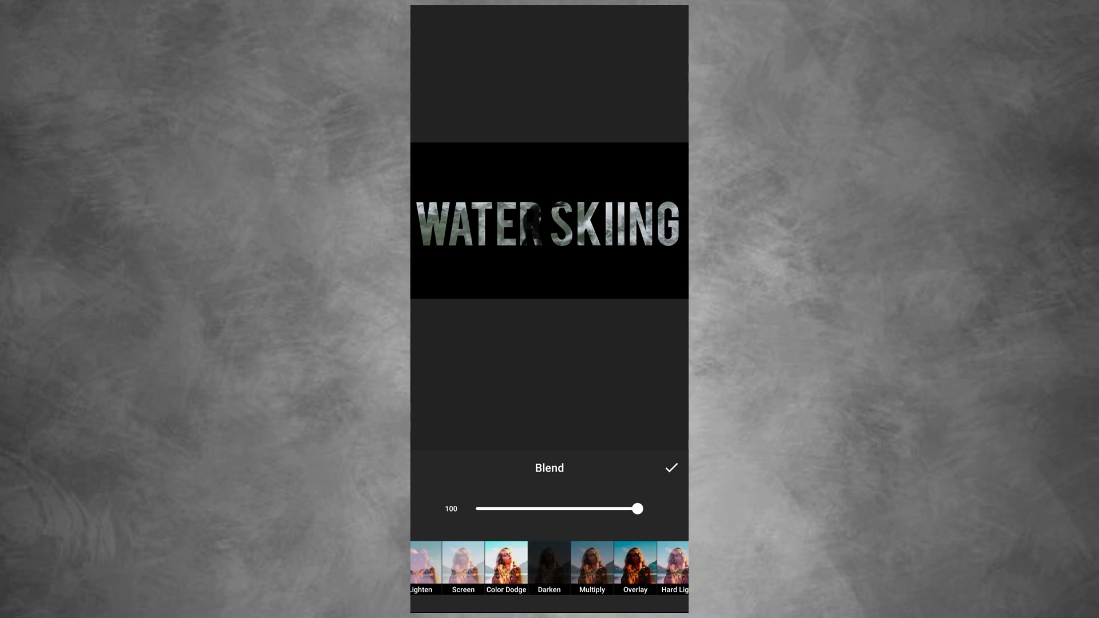
Step: Confirm the Darken blend at 100 on the title layer
{"action": "left_click", "coordinate": [671, 468]}
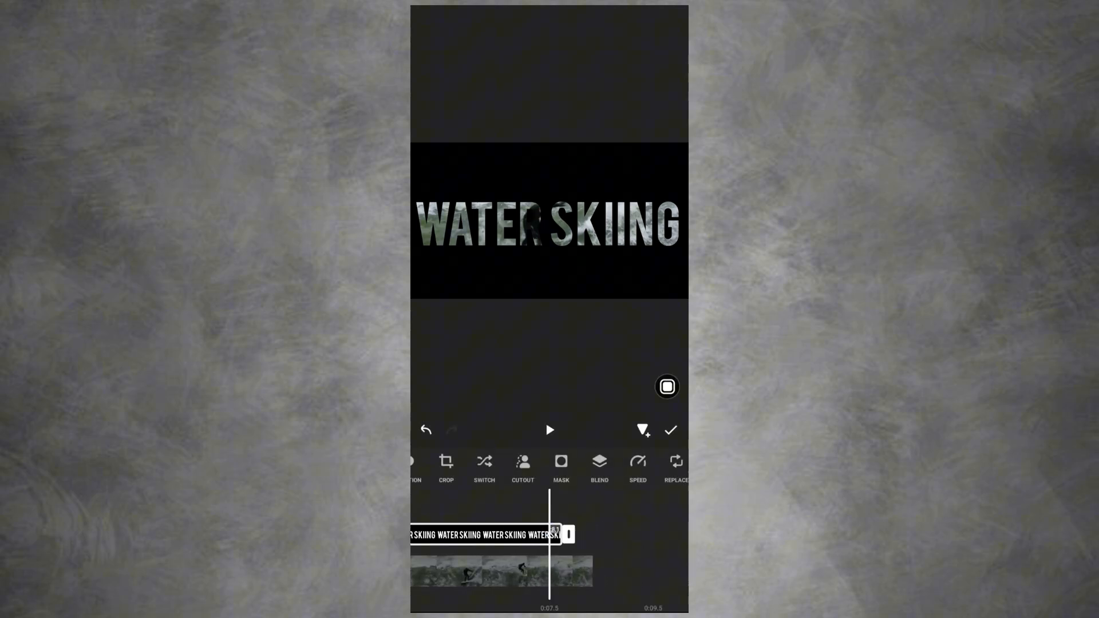
Step: Exit title layer editing and rewind the timeline to 0:00
{"action": "left_click", "coordinate": [669, 431]}
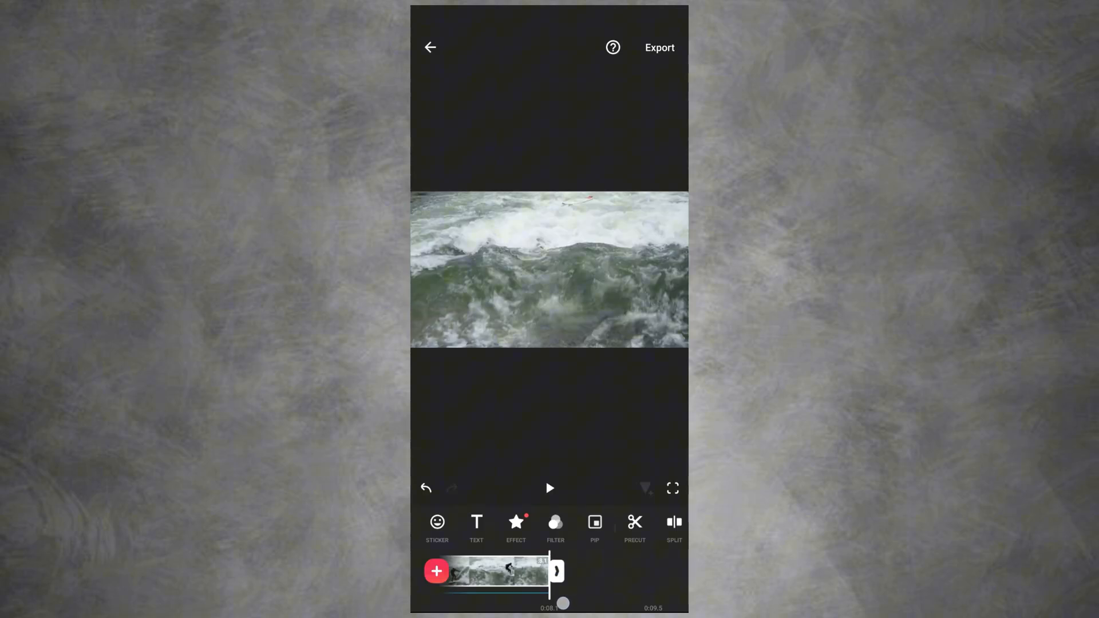
{"action": "left_click_drag", "start_coordinate": [564, 602], "coordinate": [543, 577]}
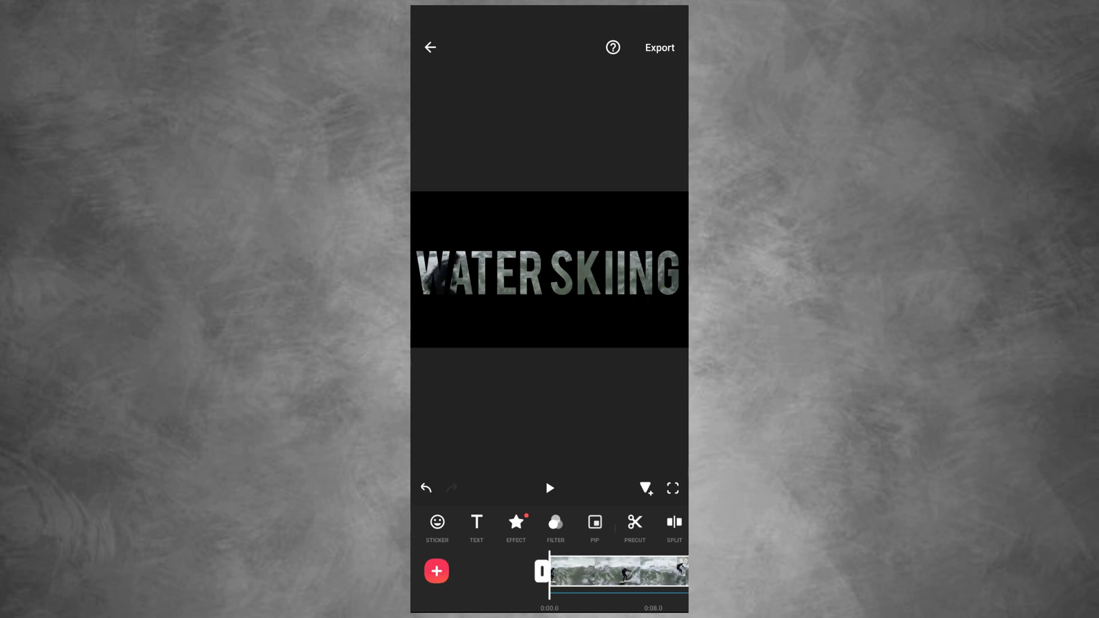
{"action": "left_click", "coordinate": [549, 487]}
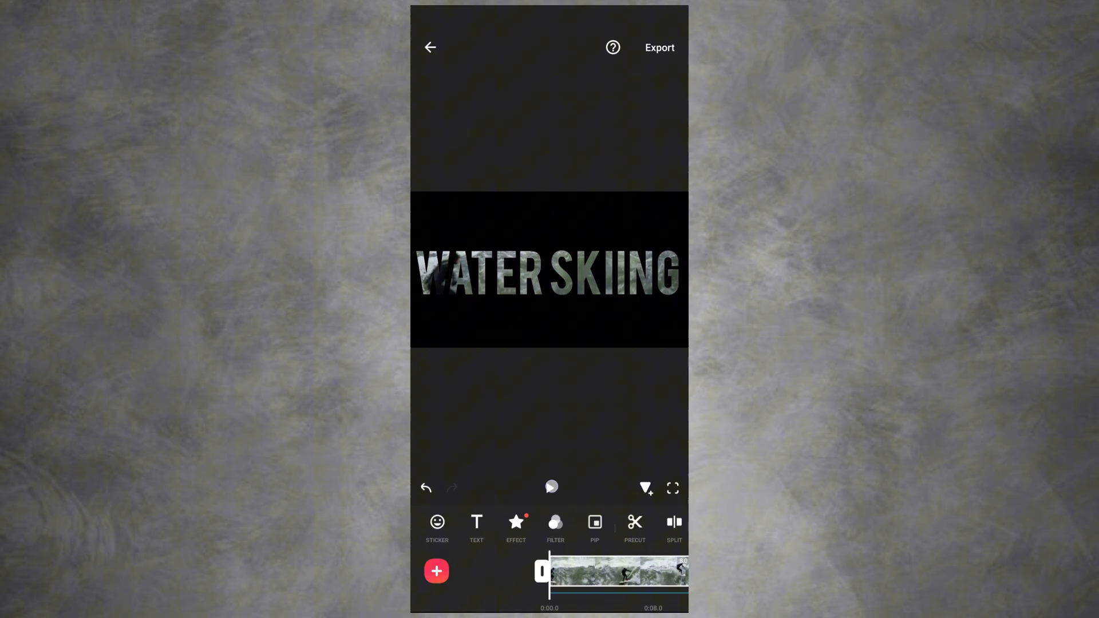
{"action": "left_click", "coordinate": [550, 488]}
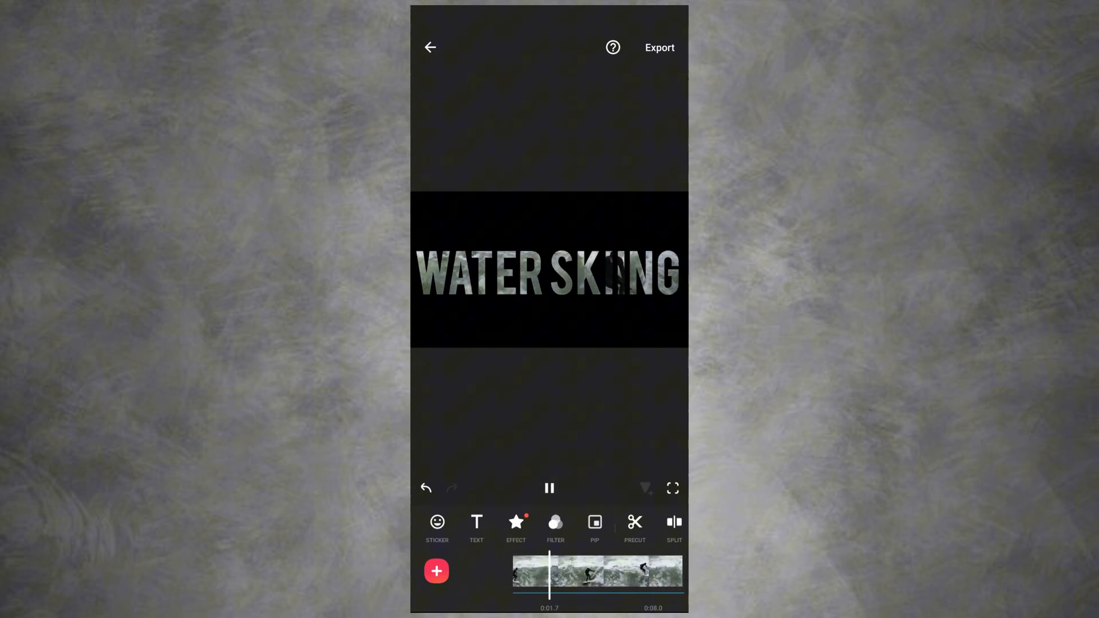